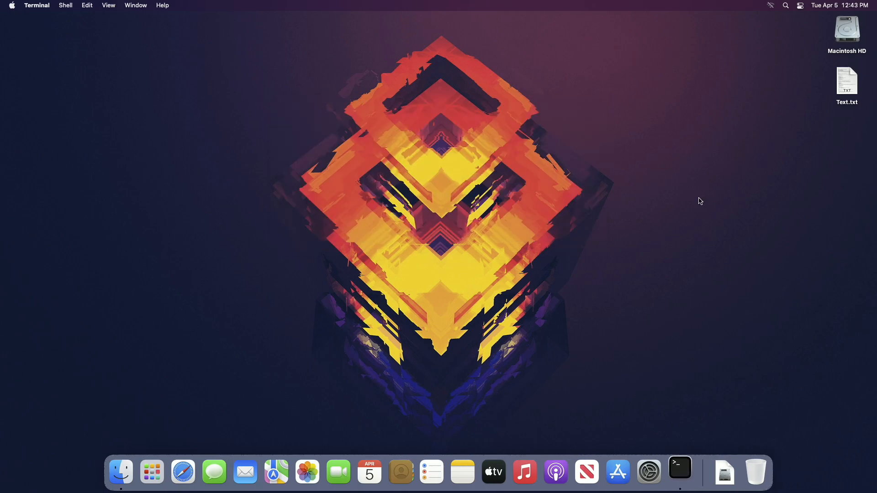
# Launch Terminal from the Dock to get a fresh zsh shell window.
pyautogui.click(680, 471)
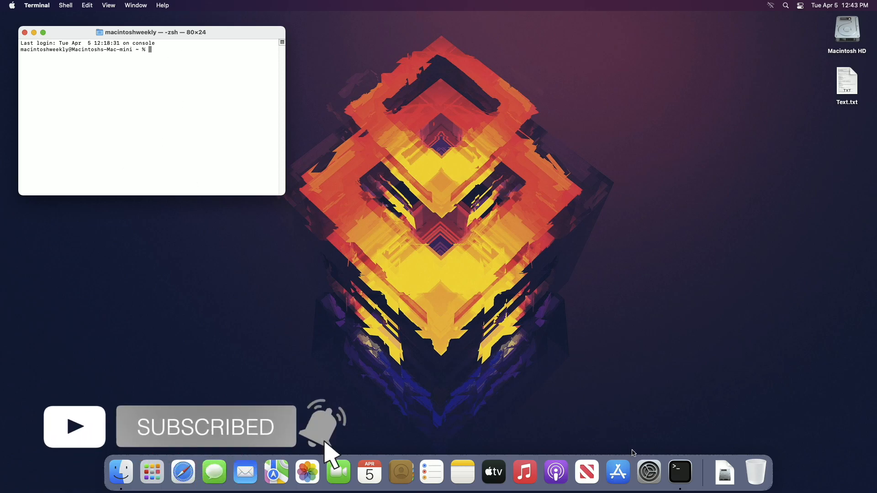
# Look over System Preferences > General and close it without changes.
pyautogui.click(649, 472)
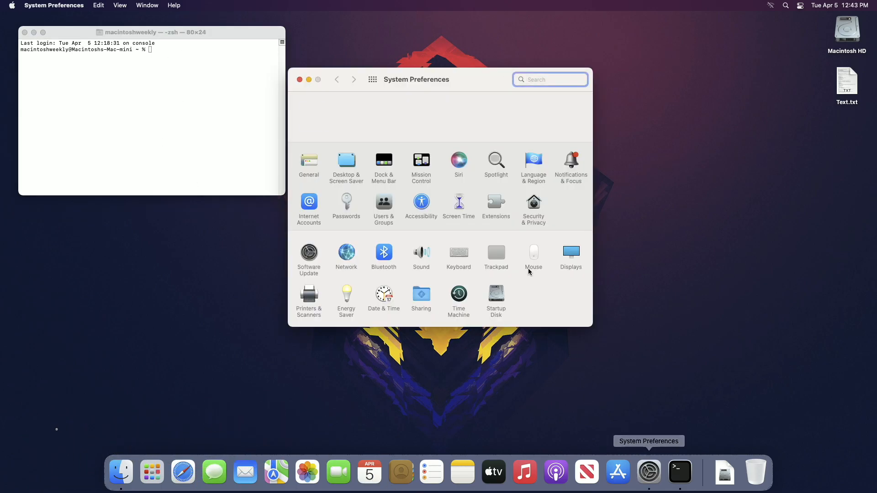
pyautogui.click(309, 163)
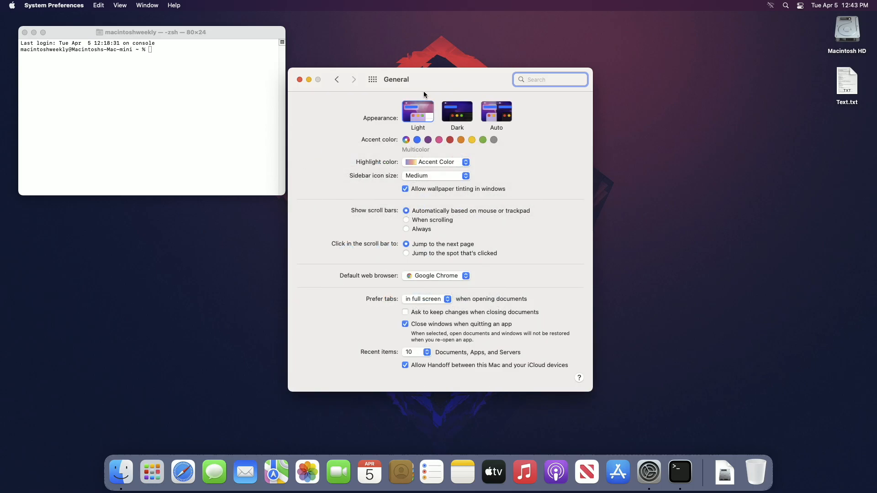
pyautogui.click(457, 110)
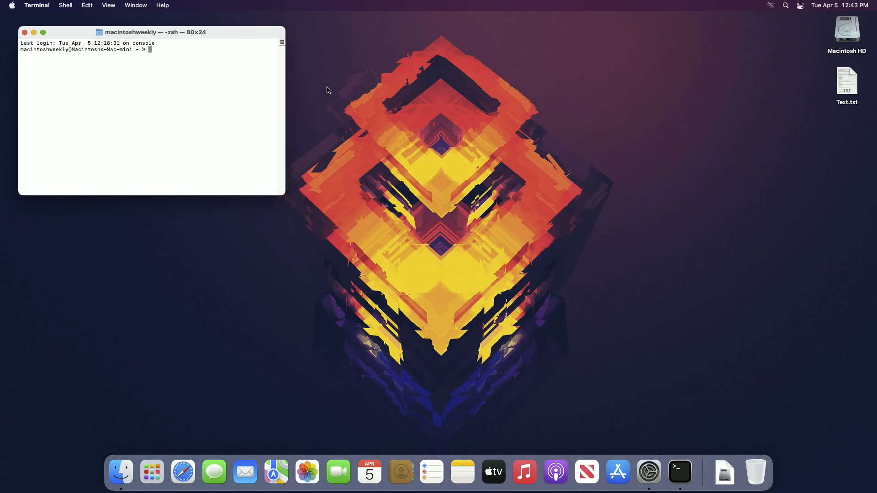
# Bring up Terminal's Preferences from the Terminal menu.
pyautogui.click(37, 5)
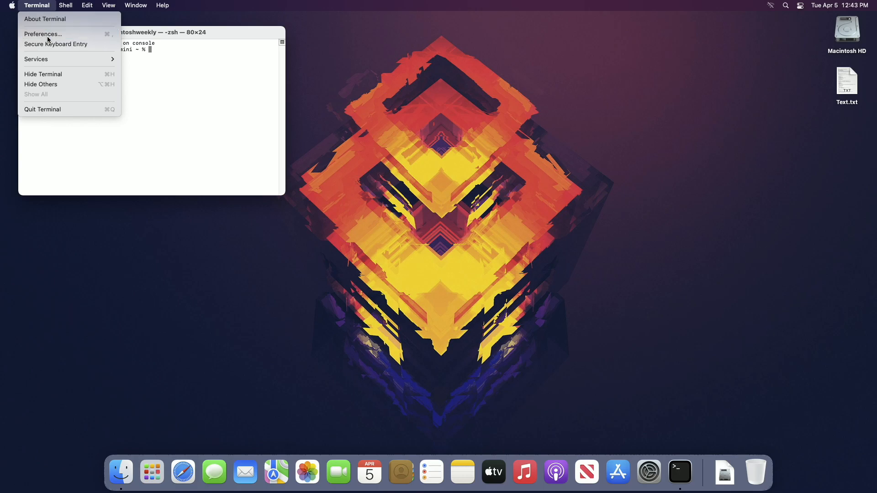
pyautogui.click(43, 34)
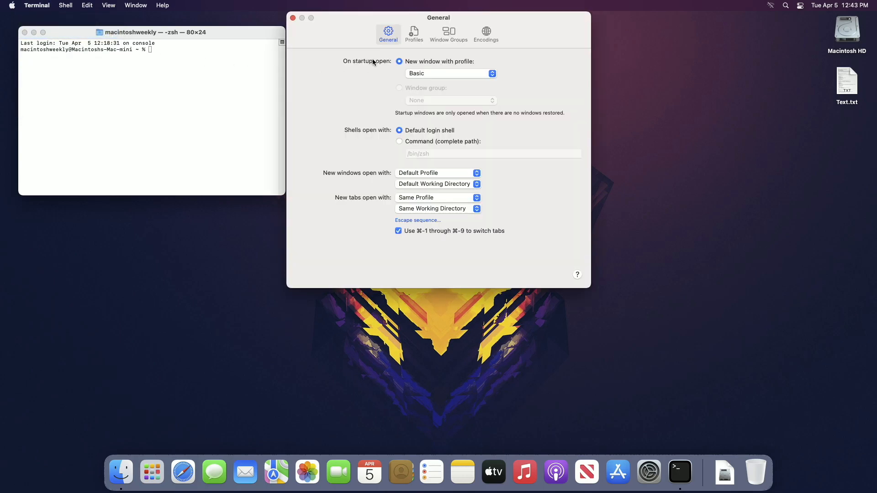
# In Profiles, preview Novel, select Pro and choose a green colour for its normal text.
pyautogui.click(414, 33)
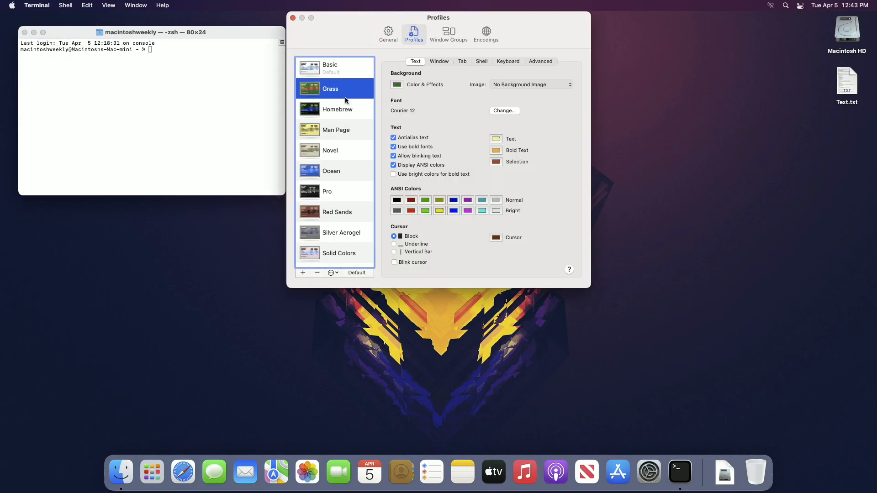
pyautogui.click(330, 149)
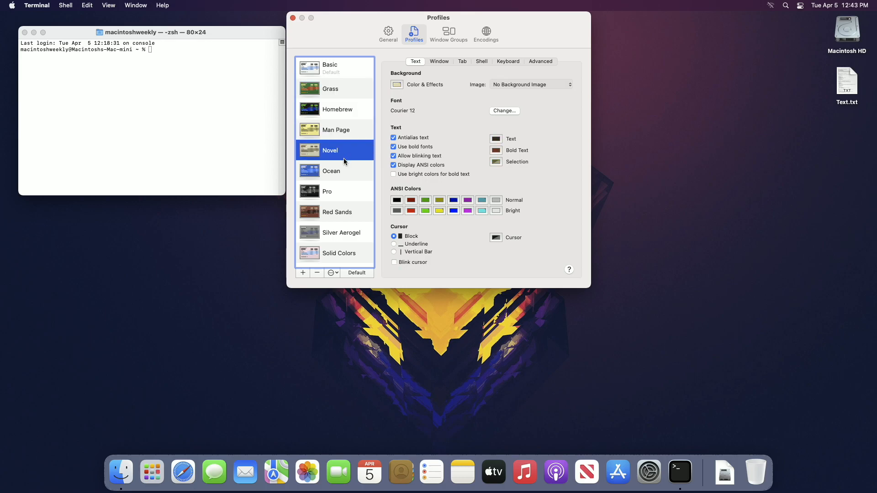
pyautogui.click(328, 191)
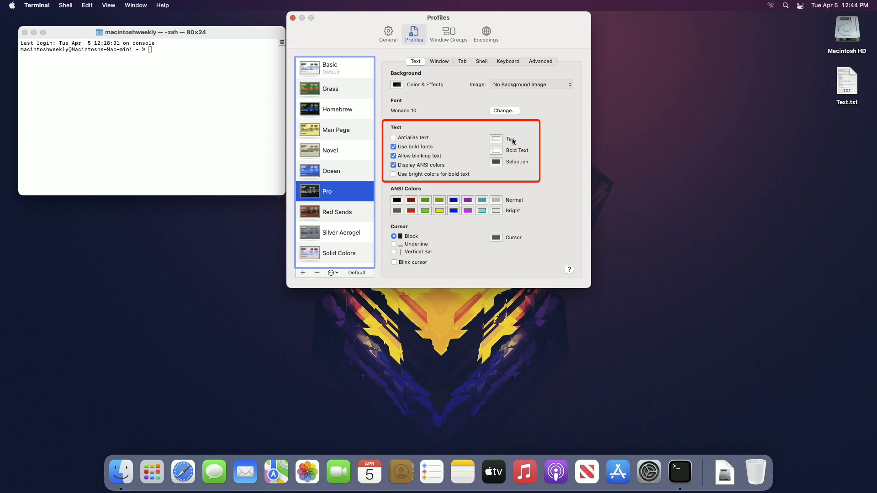
pyautogui.click(496, 138)
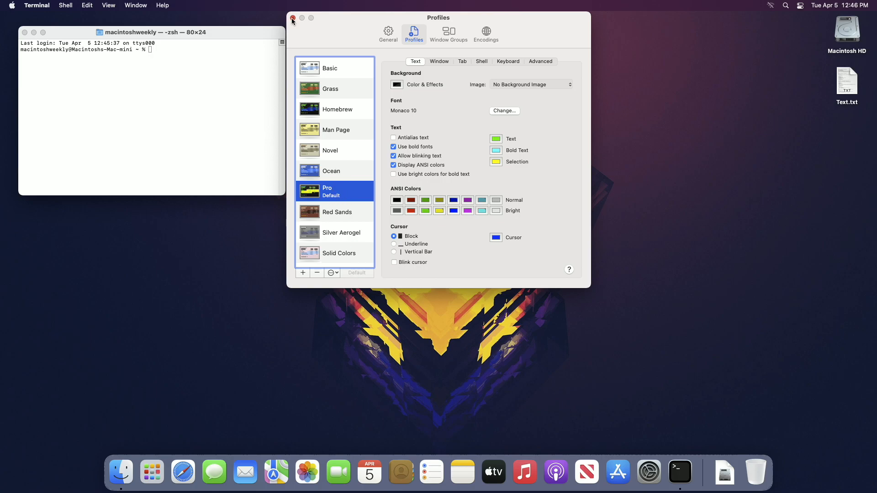
# Close Preferences and open a new black-on-green Terminal window, typing 'AS' at the prompt.
pyautogui.click(292, 17)
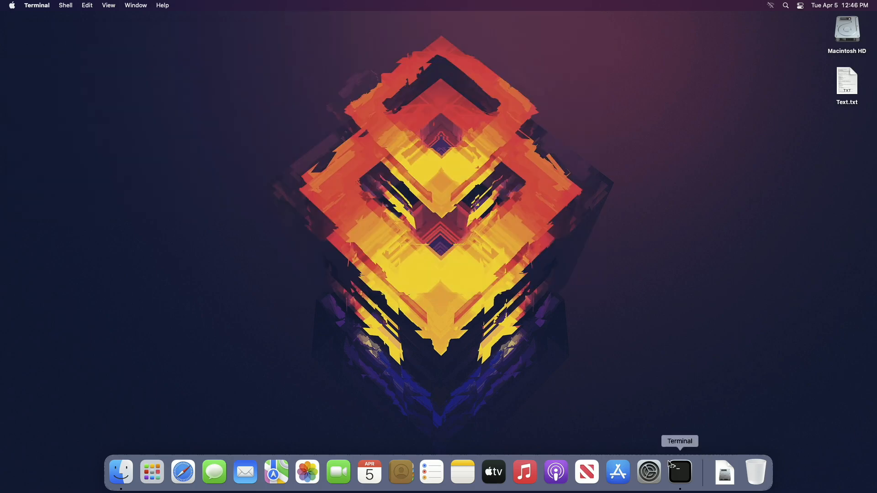
pyautogui.click(679, 473)
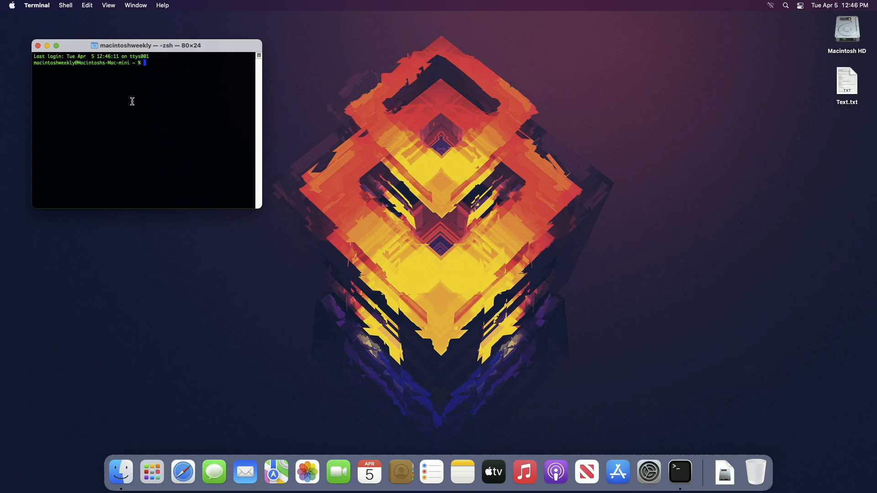
pyautogui.moveTo(164, 71)
pyautogui.write('dfof')
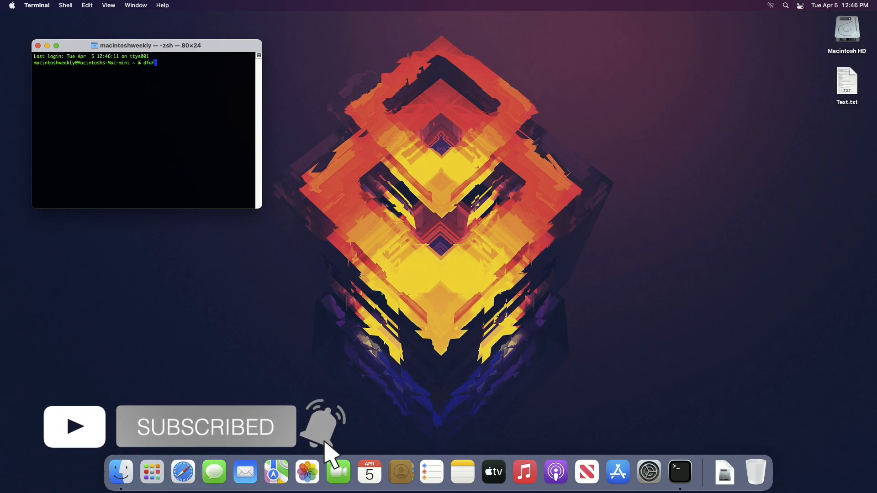
pyautogui.write('AS')
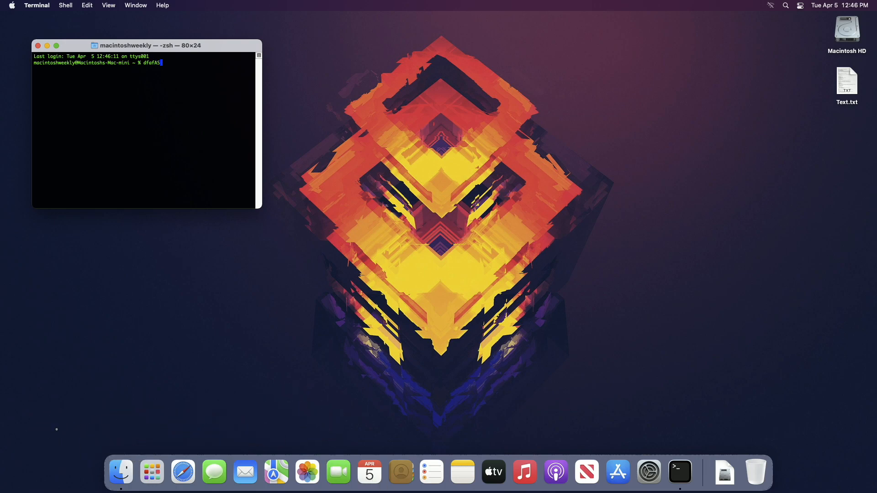